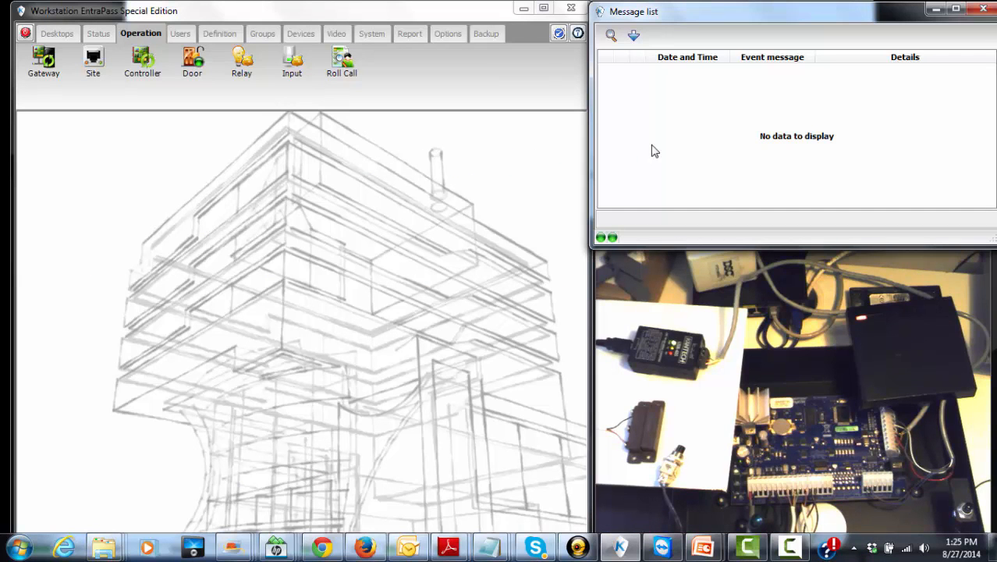
Step: Open the Site List and select the demo site to check its communication status
left_click(93, 62)
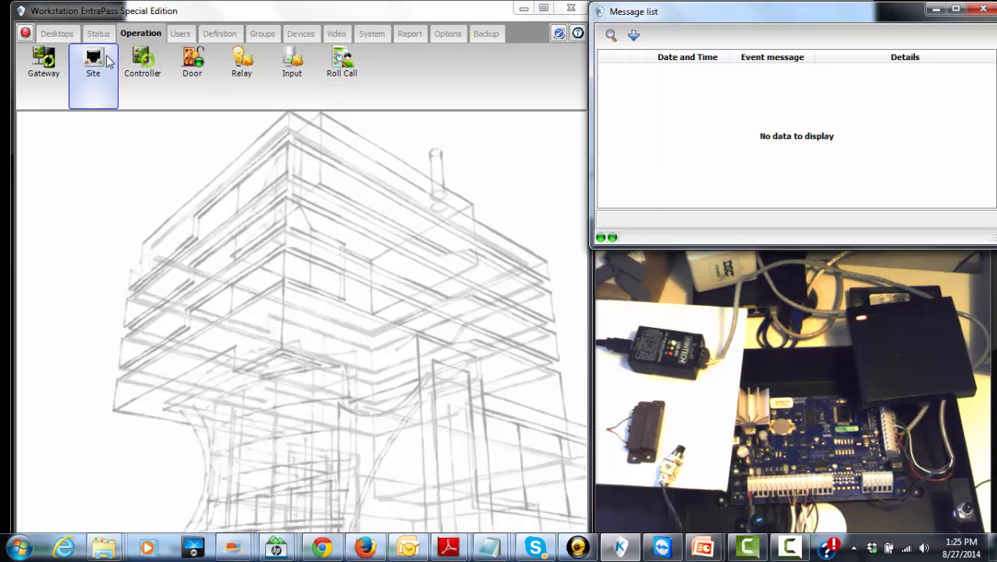
left_click(93, 62)
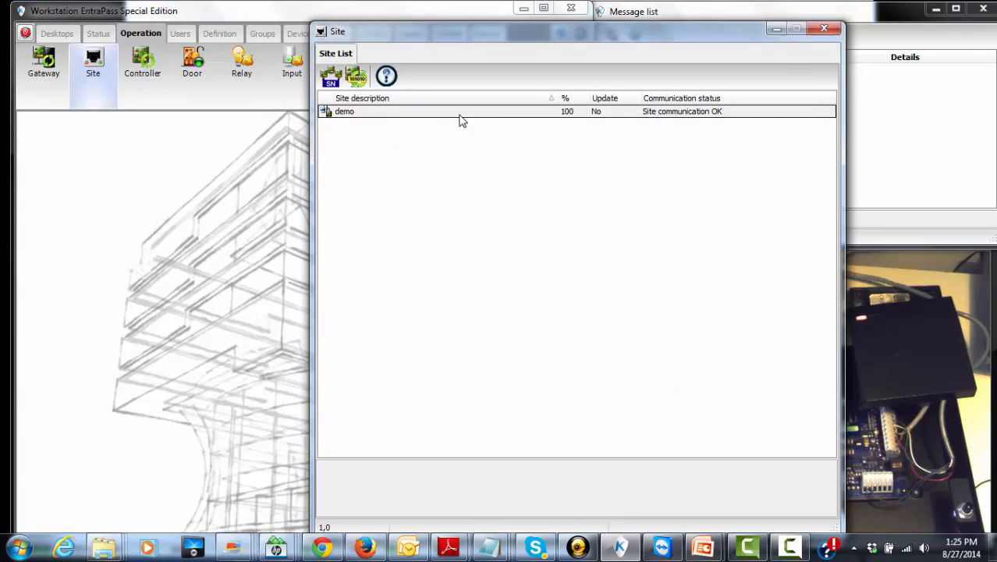
left_click(344, 111)
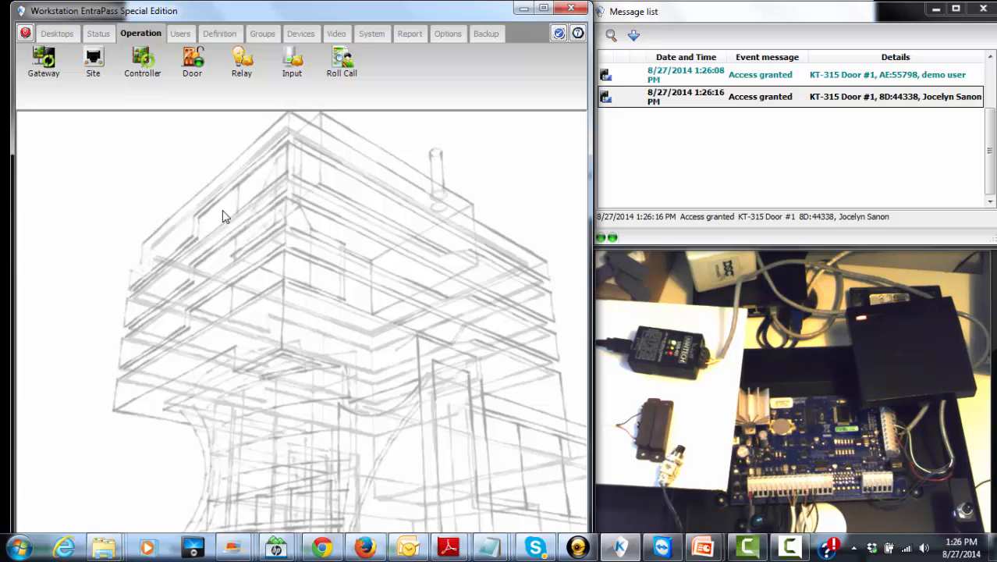
Step: Clear the two access-granted events from the message list
left_click(300, 34)
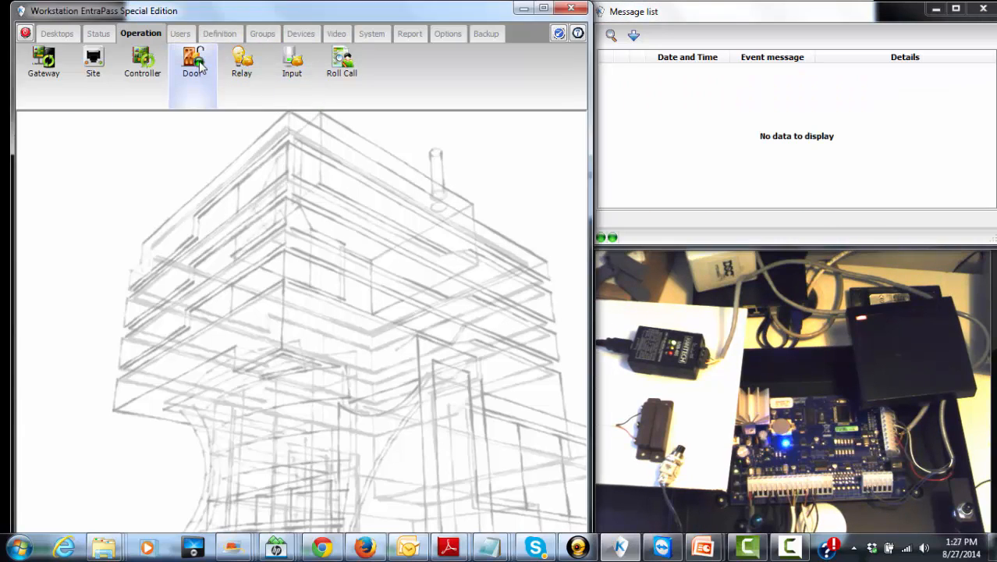
left_click(192, 63)
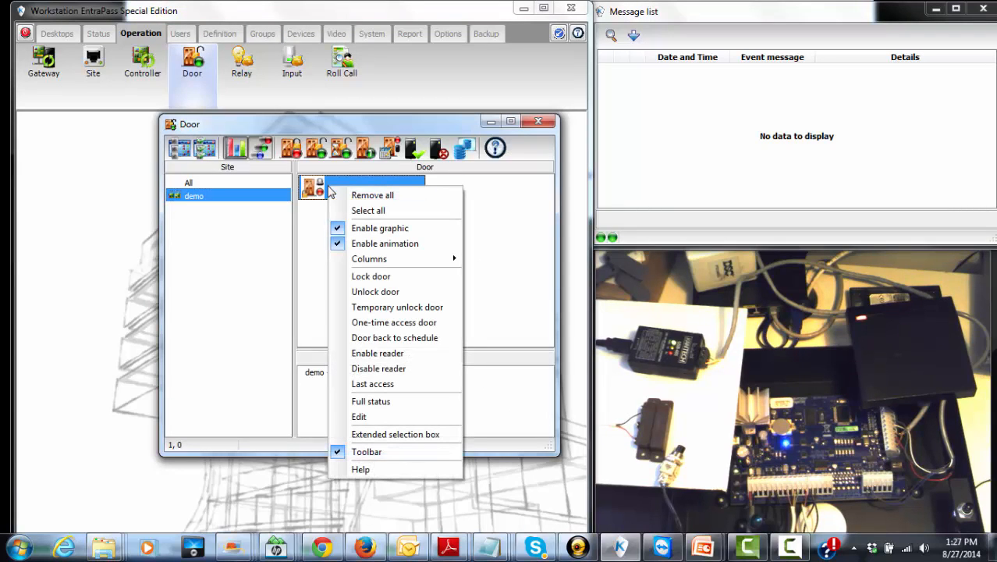
mouse_move(370, 401)
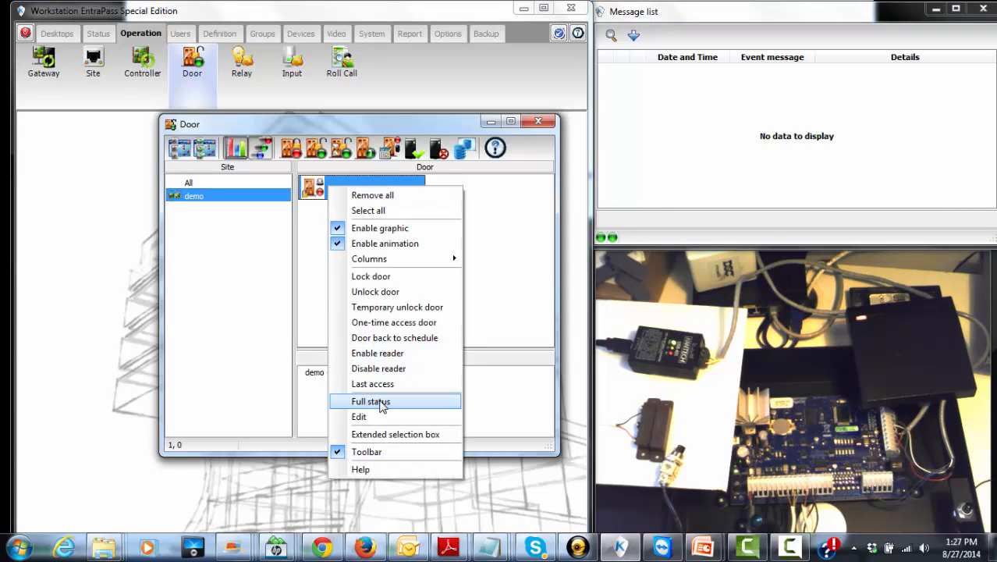
left_click(371, 401)
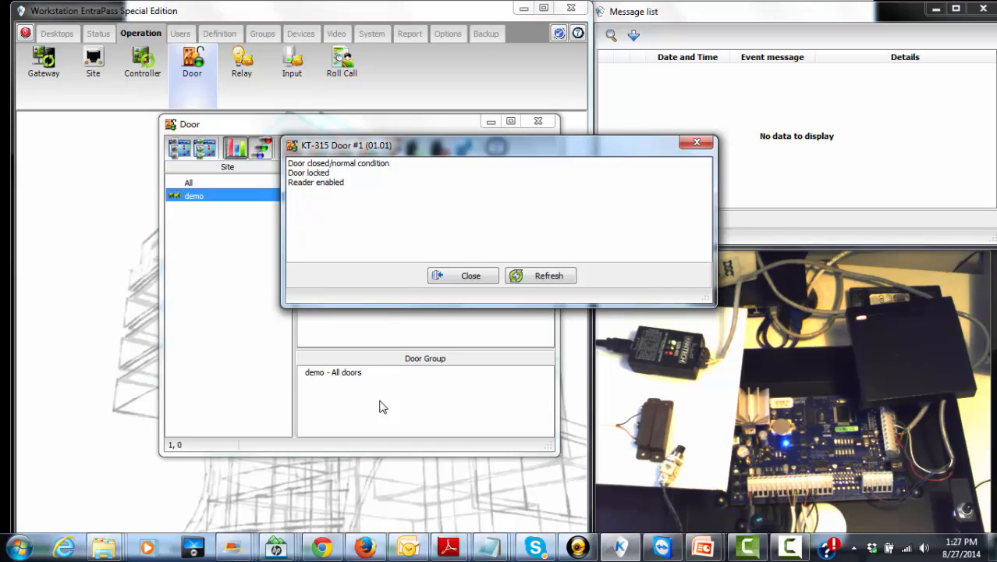
mouse_move(431, 367)
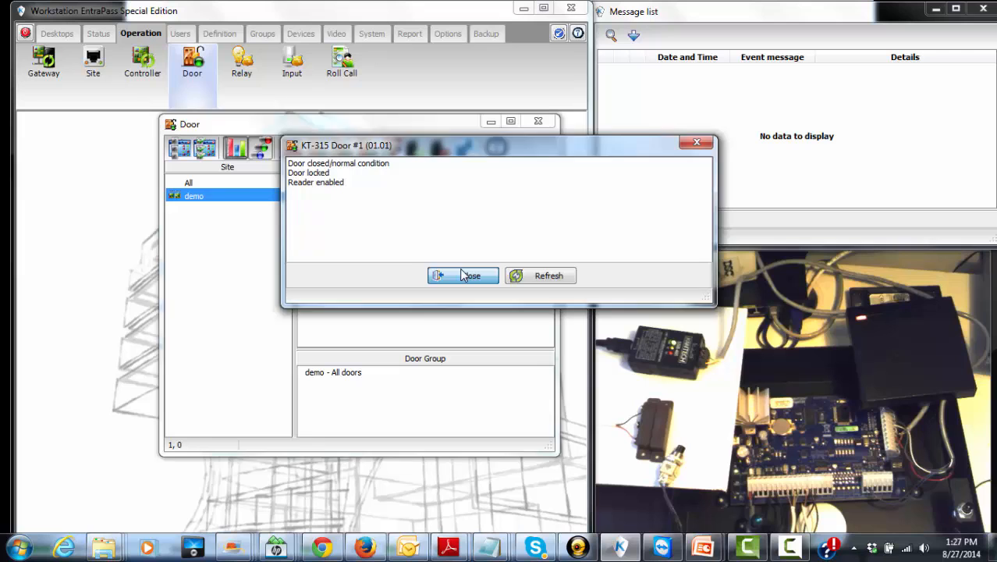
left_click(463, 276)
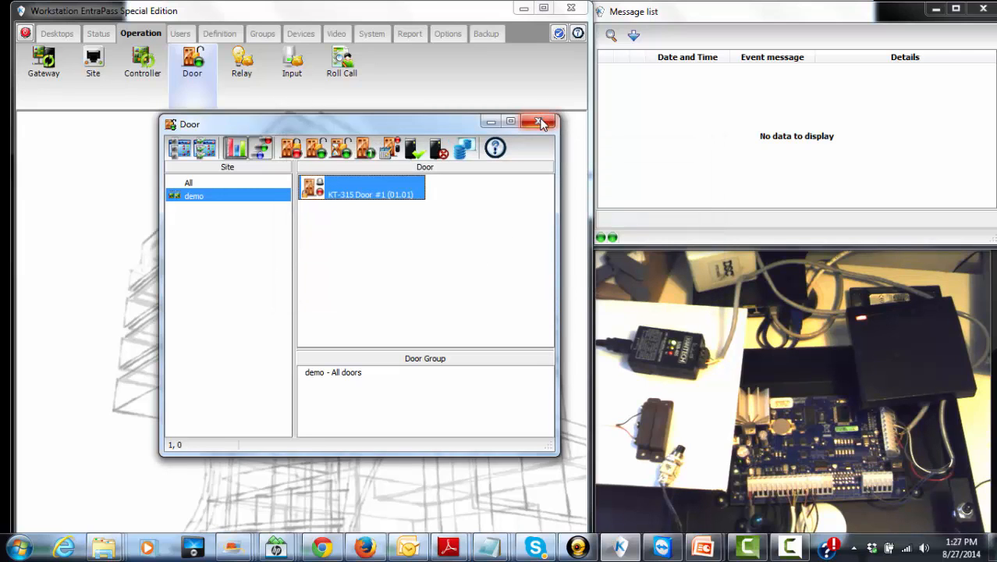
left_click(542, 123)
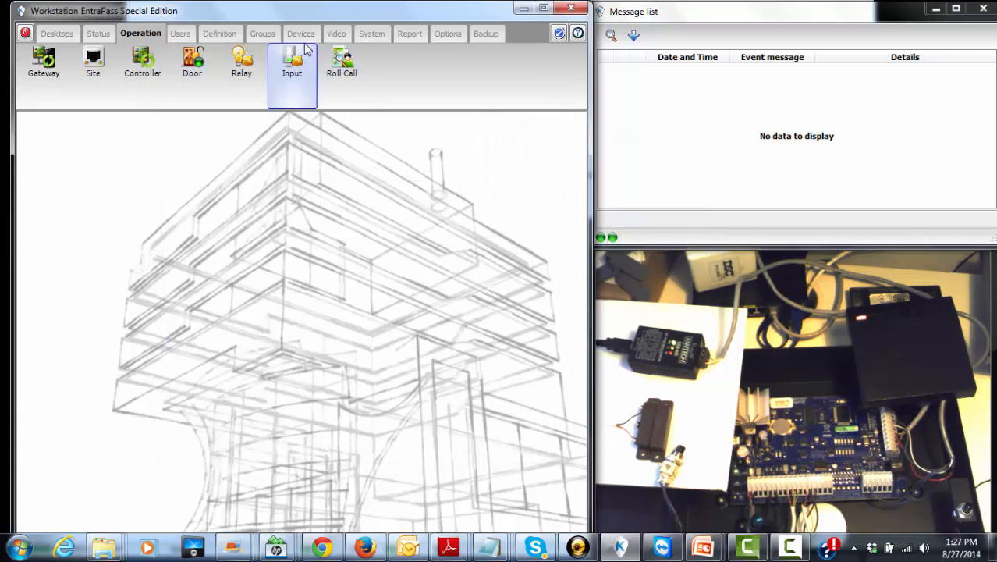
Step: Open Door definition for site demo, controller KT-300, KT-315 Door #1, showing Options and alarm system
left_click(301, 33)
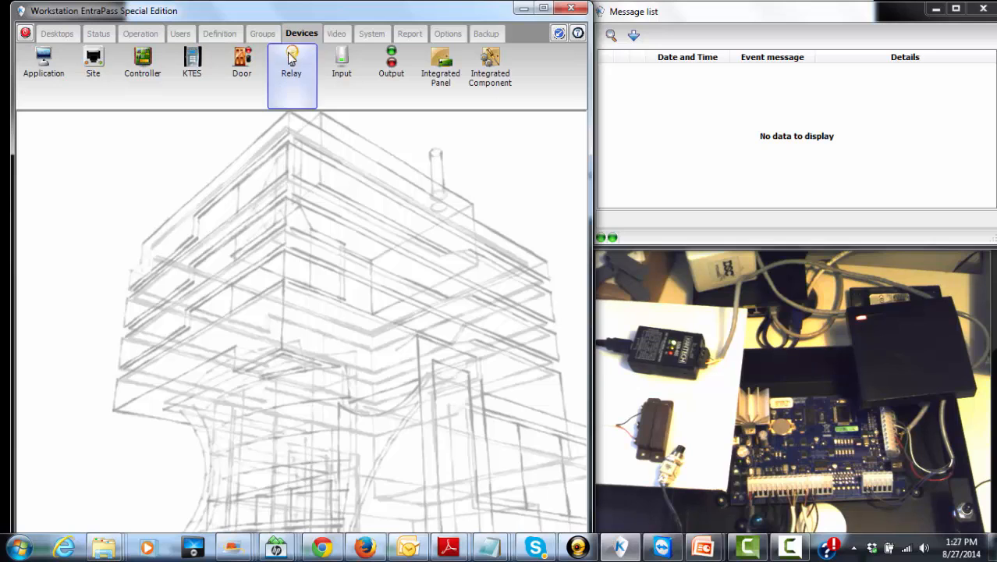
left_click(242, 62)
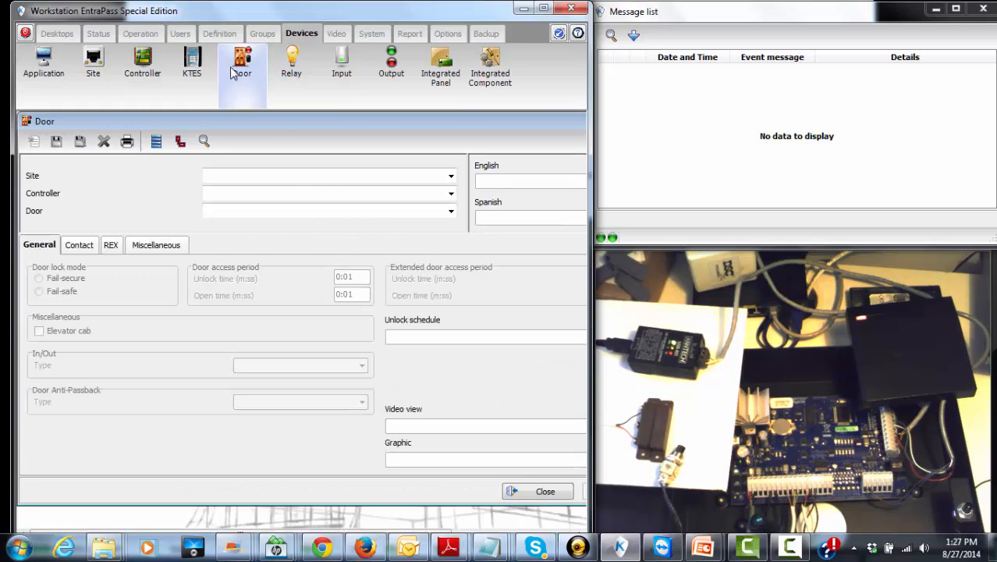
left_click(328, 176)
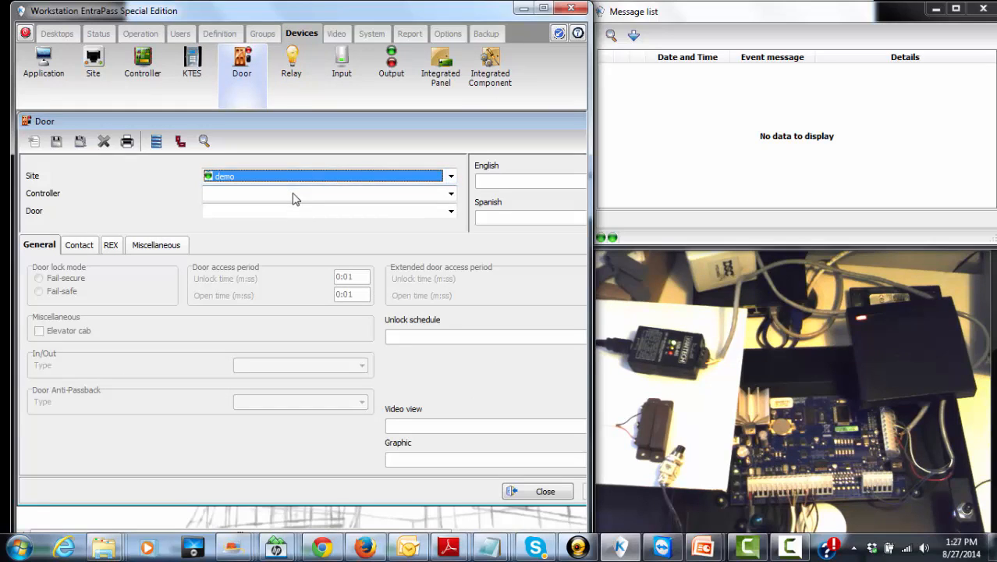
left_click(450, 210)
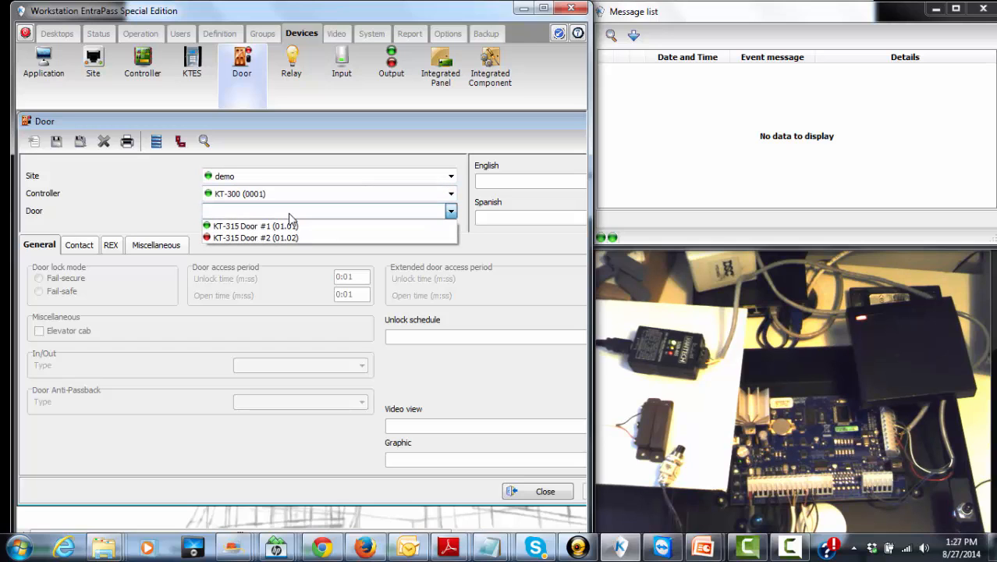
left_click(255, 226)
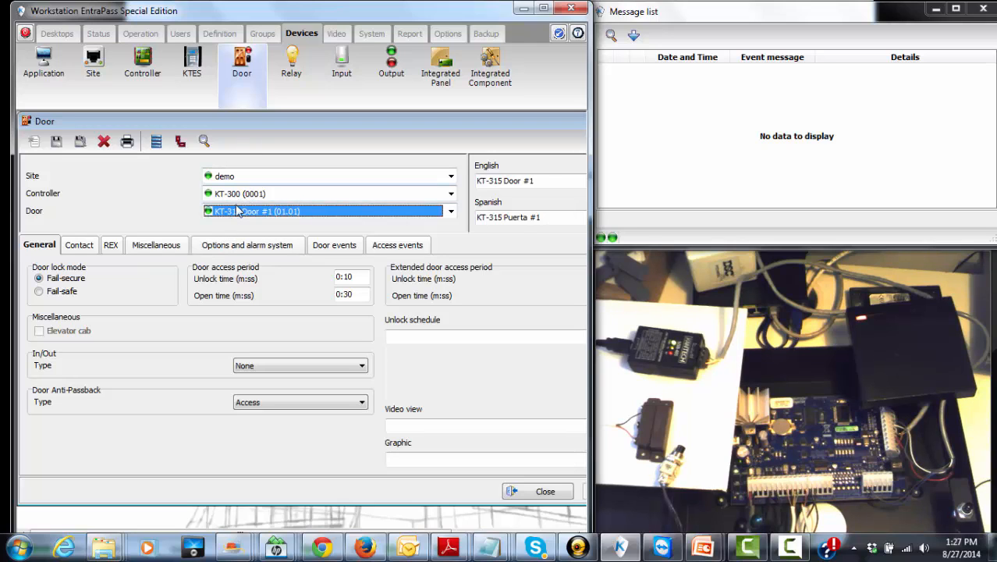
left_click(247, 244)
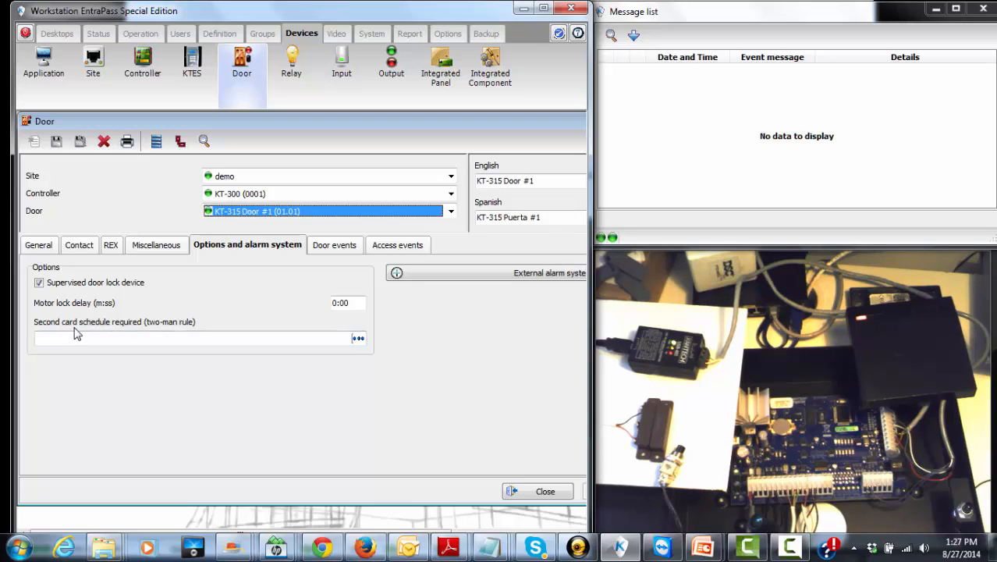
mouse_move(135, 337)
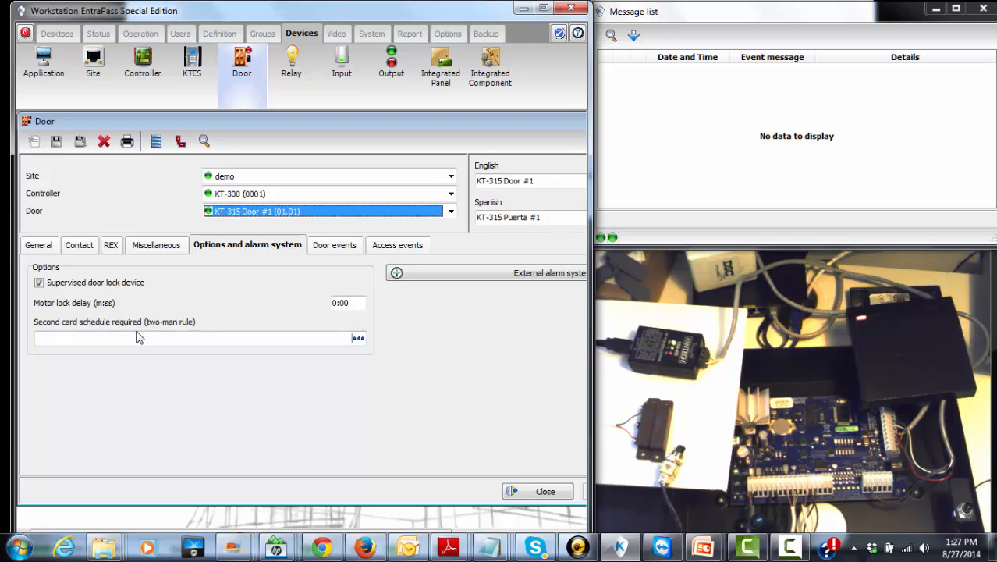
mouse_move(155, 331)
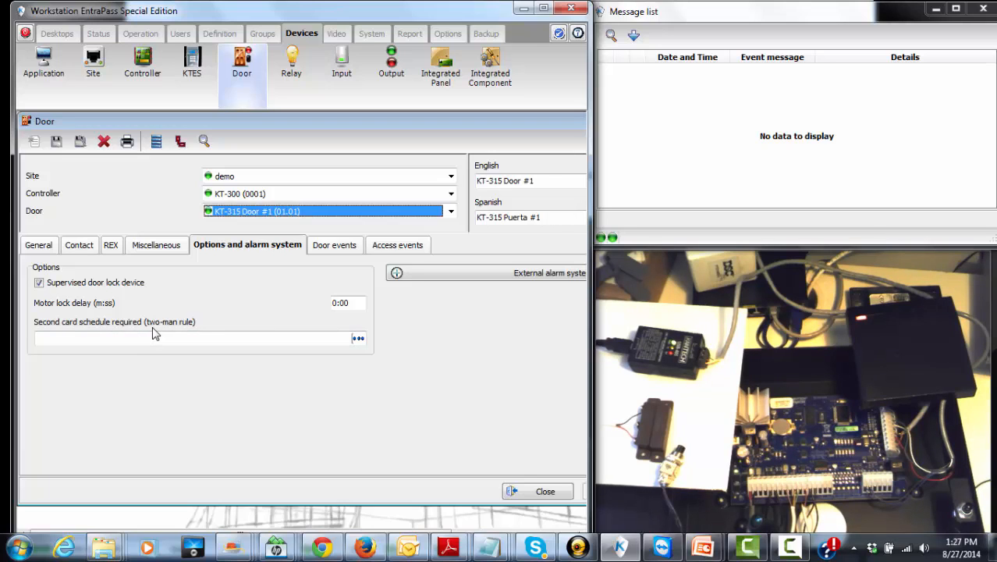
Step: Set the Second card schedule required option to the Always valid schedule
left_click(358, 337)
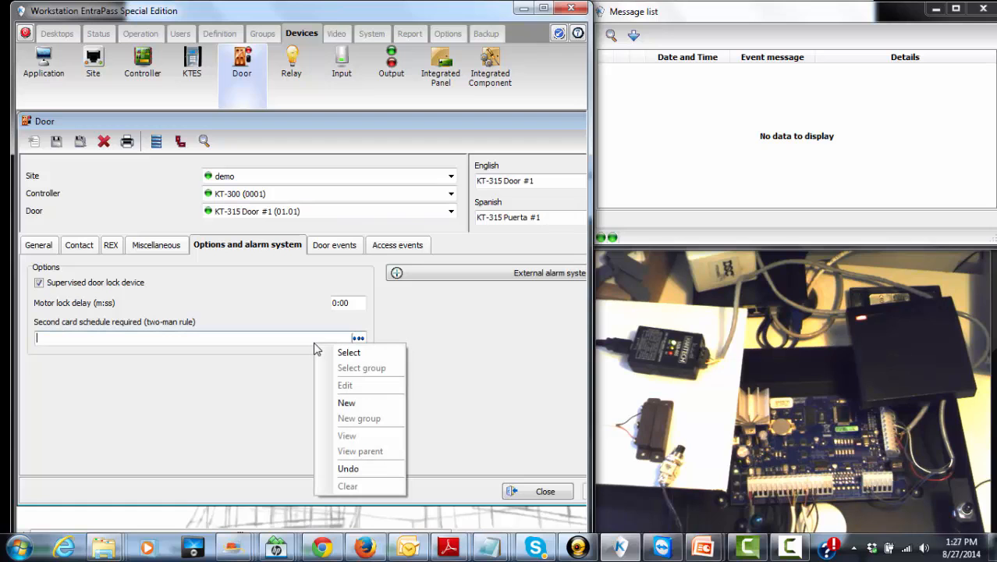
mouse_move(349, 352)
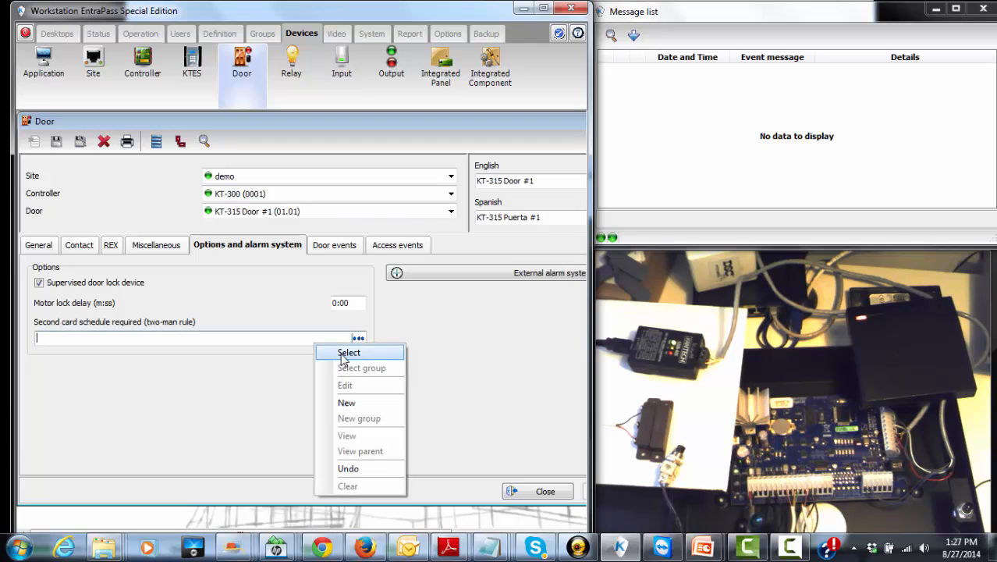
left_click(348, 352)
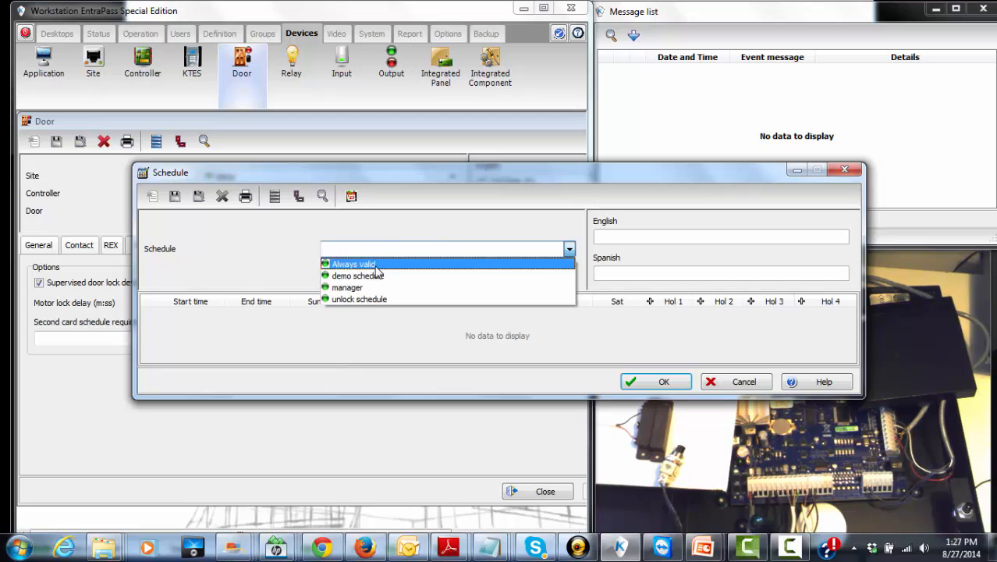
left_click(352, 263)
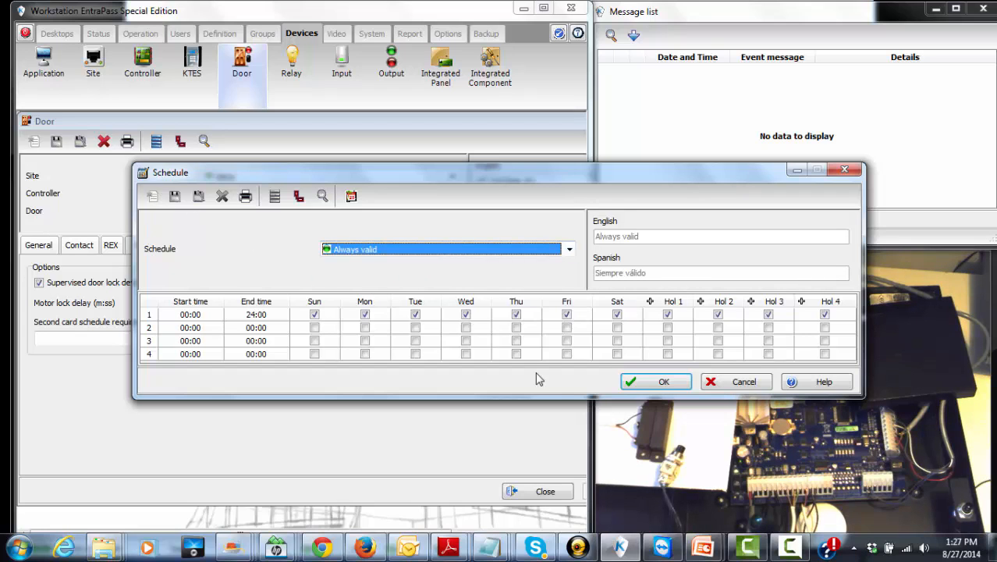
left_click(655, 382)
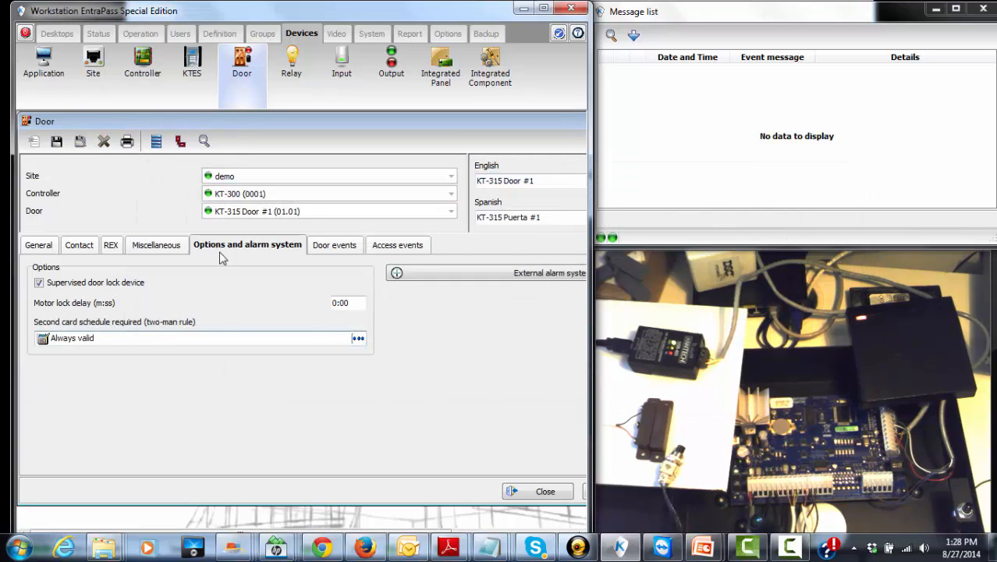
Step: Save KT-315 Door #1's two-man rule change and return to the Operation tab
left_click(57, 141)
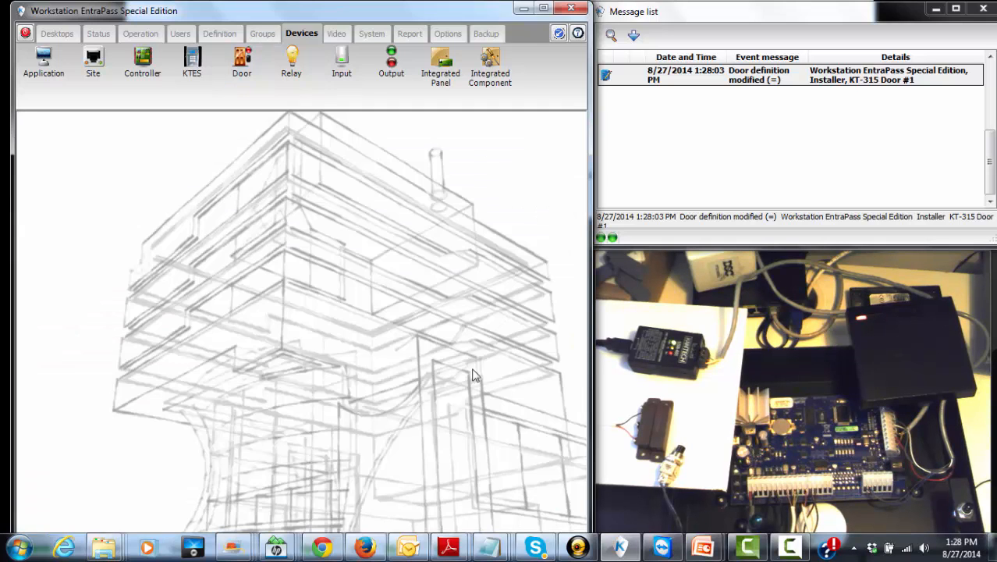
left_click(141, 33)
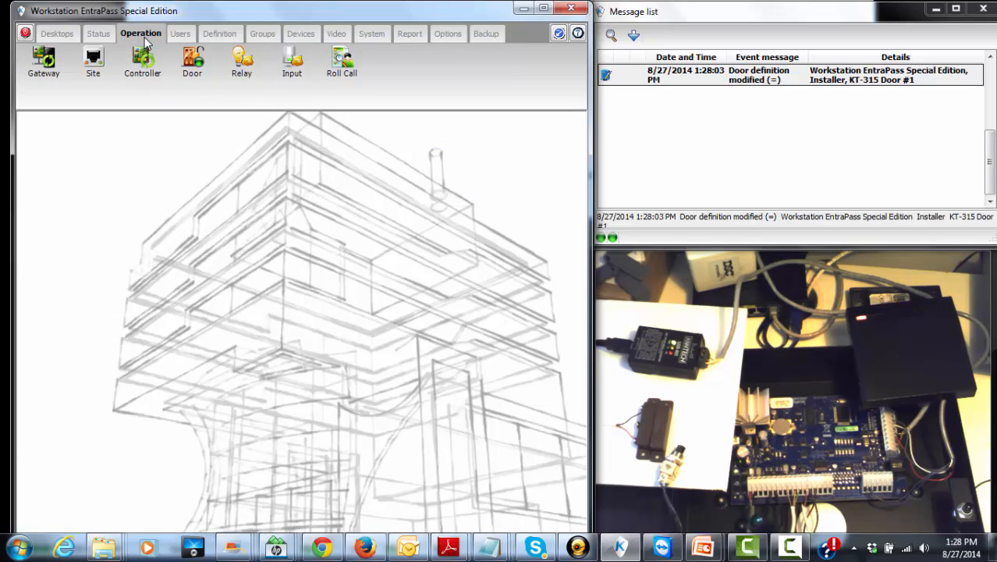
Step: Open the door operations list and review KT-315 Door #1's full status
left_click(192, 61)
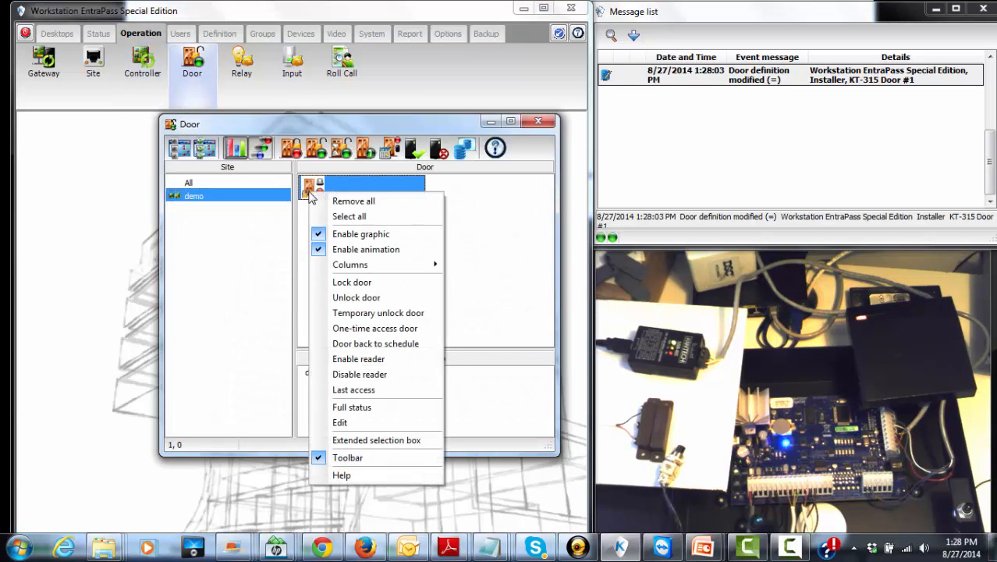
left_click(352, 407)
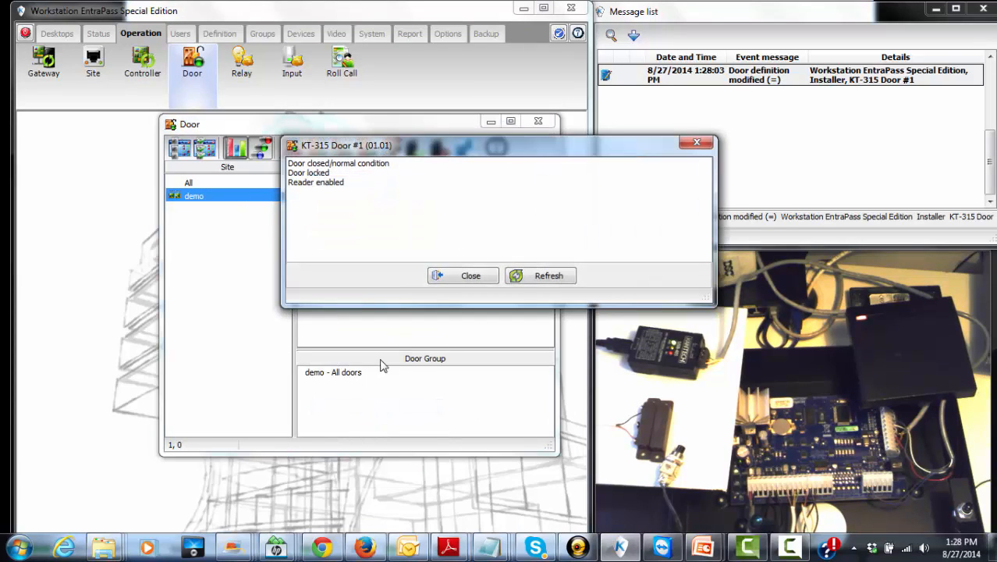
left_click(462, 276)
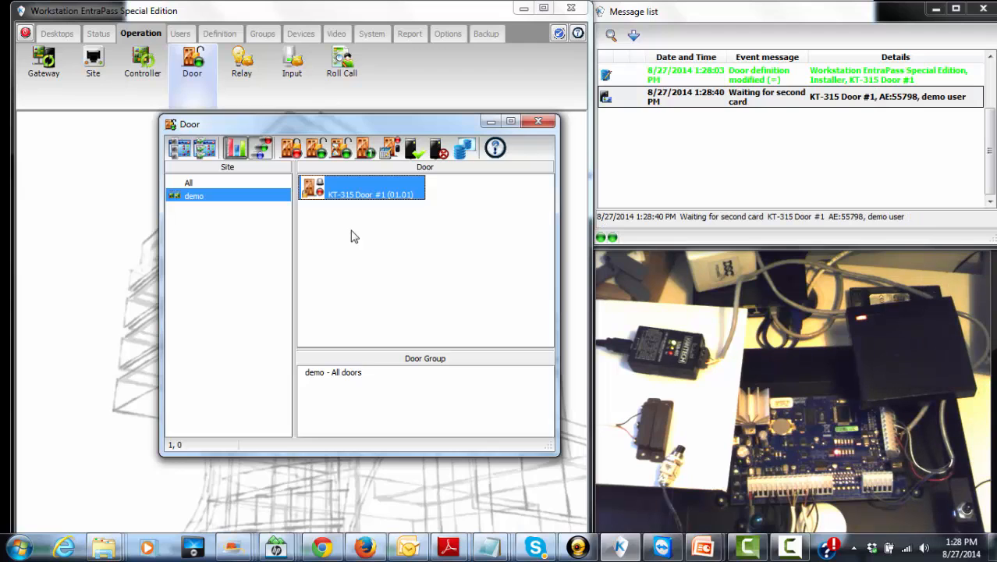
mouse_move(377, 21)
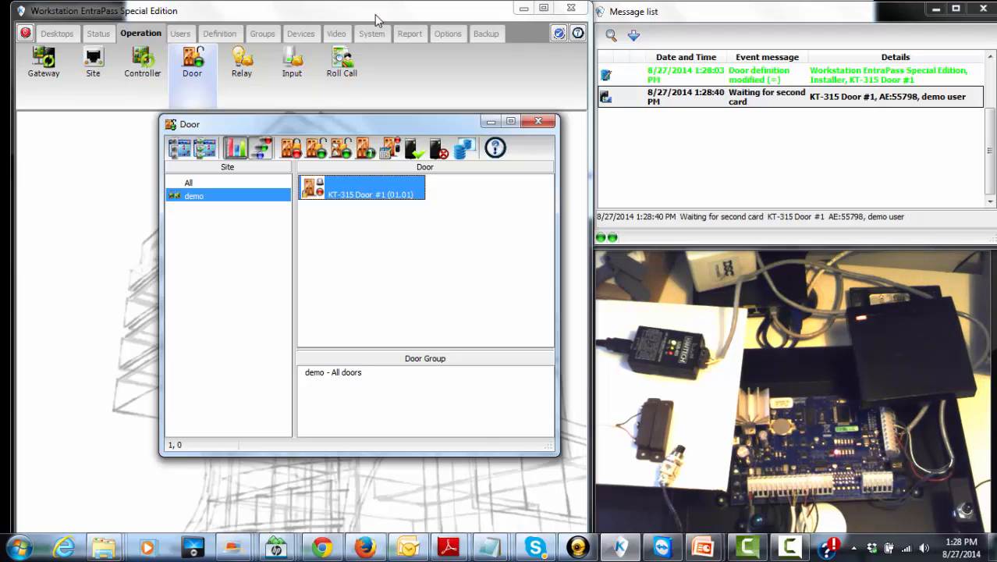
Step: Present both cards and confirm 'Waiting for second card' followed by two Access granted events
left_click(767, 96)
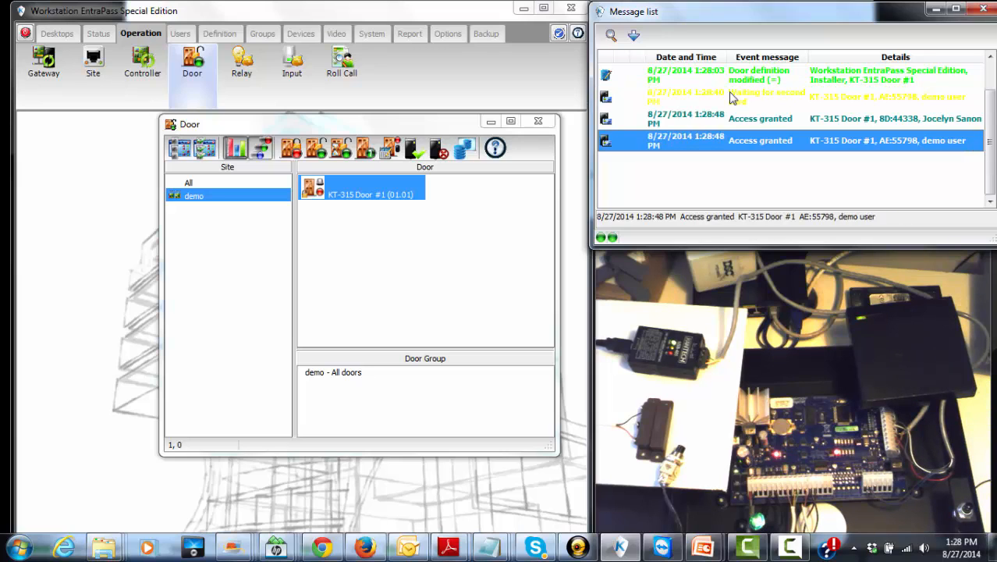
mouse_move(697, 141)
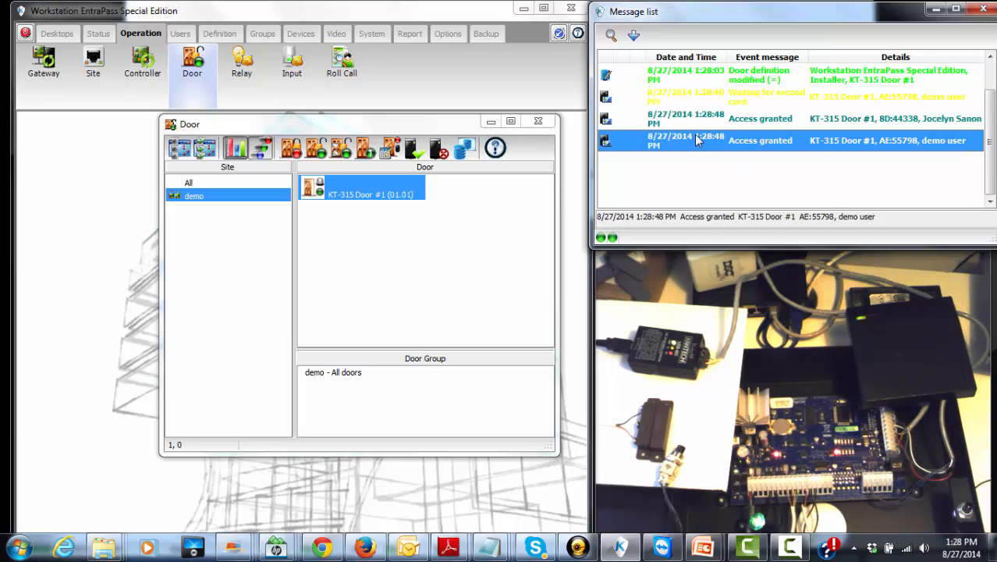